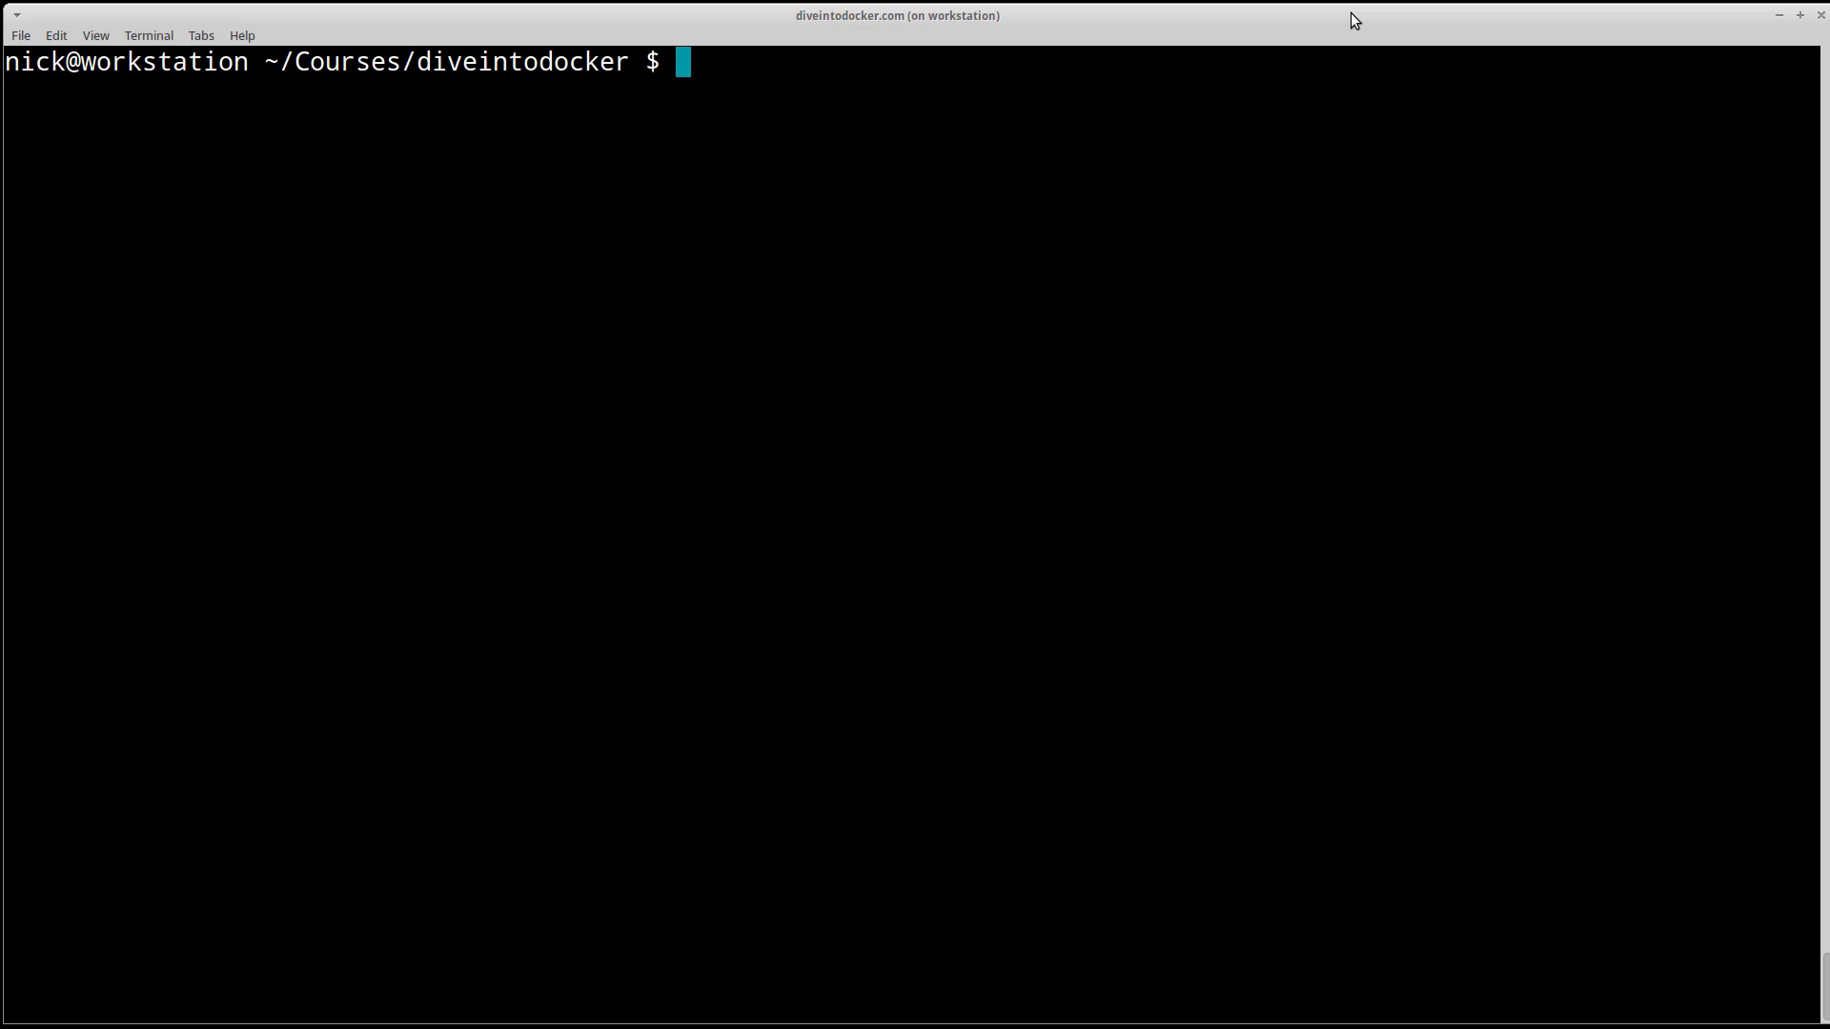
# Begin the command with 'docker' at the prompt without running it
pyautogui.write('docker')
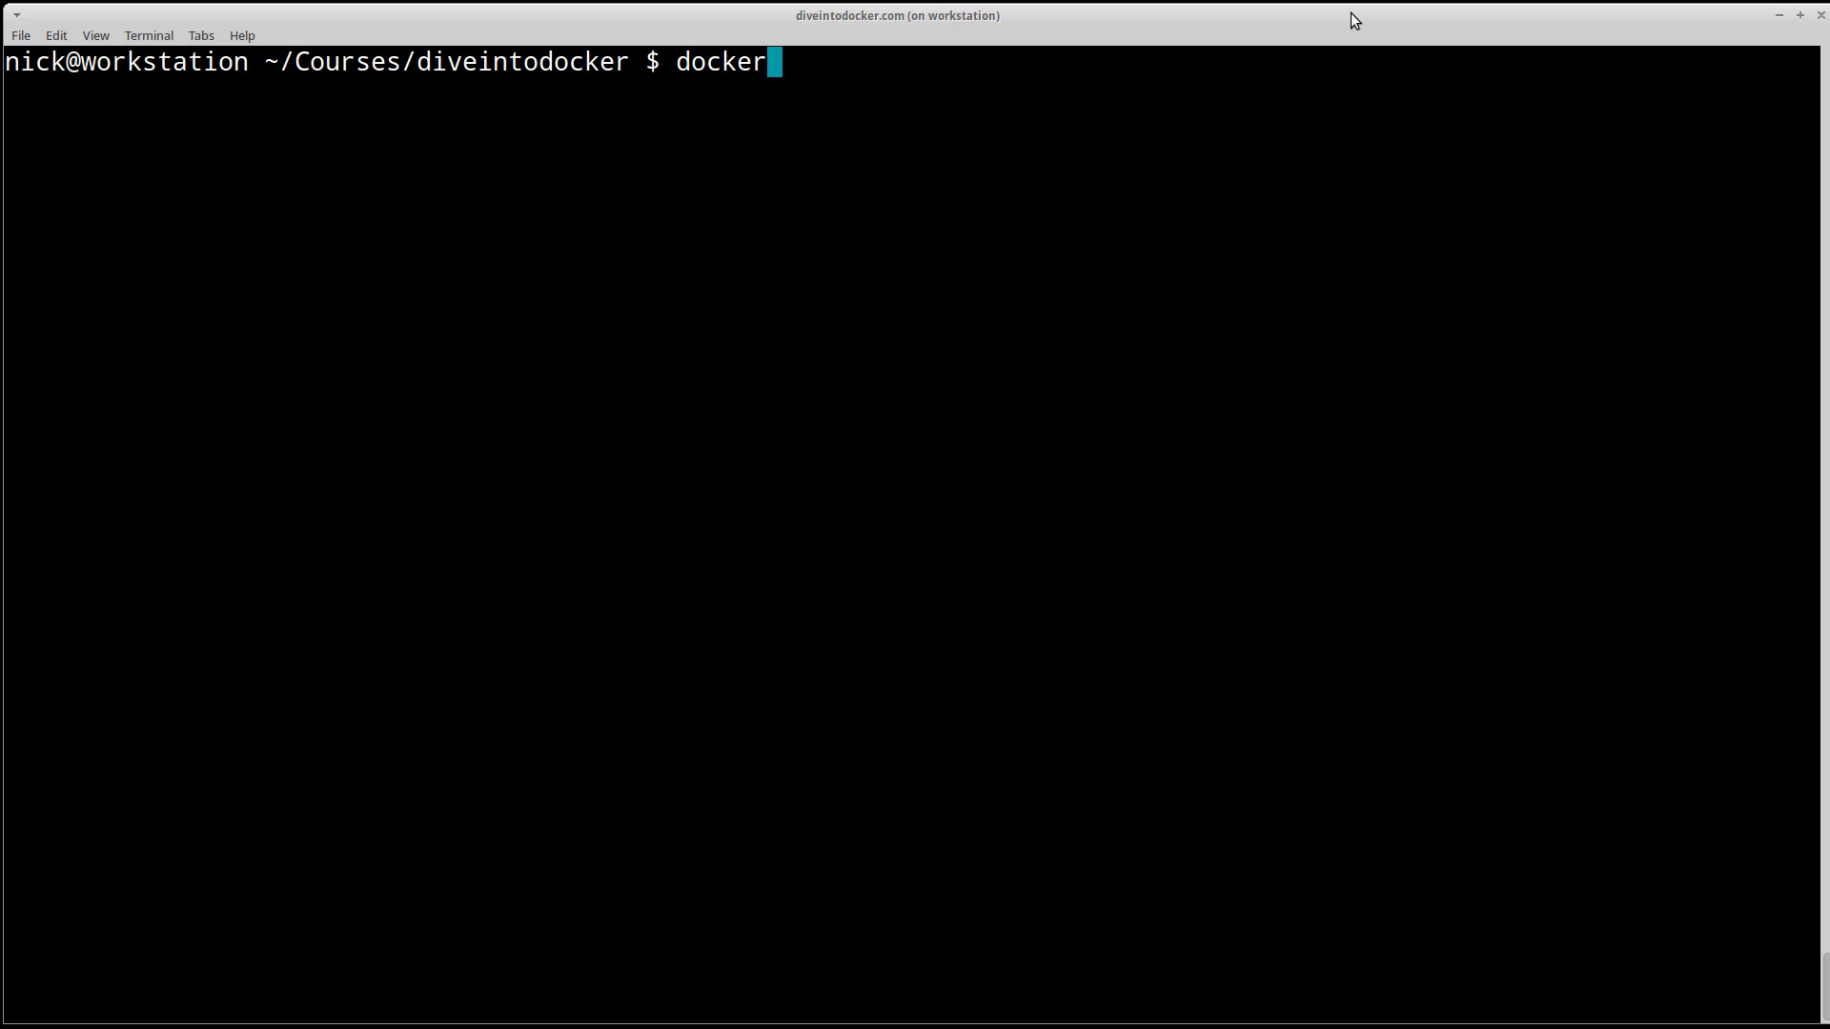
# Complete and run 'docker run hello-world', pulling the image and printing 'Hello from Docker!'
pyautogui.write('run hello-worl')
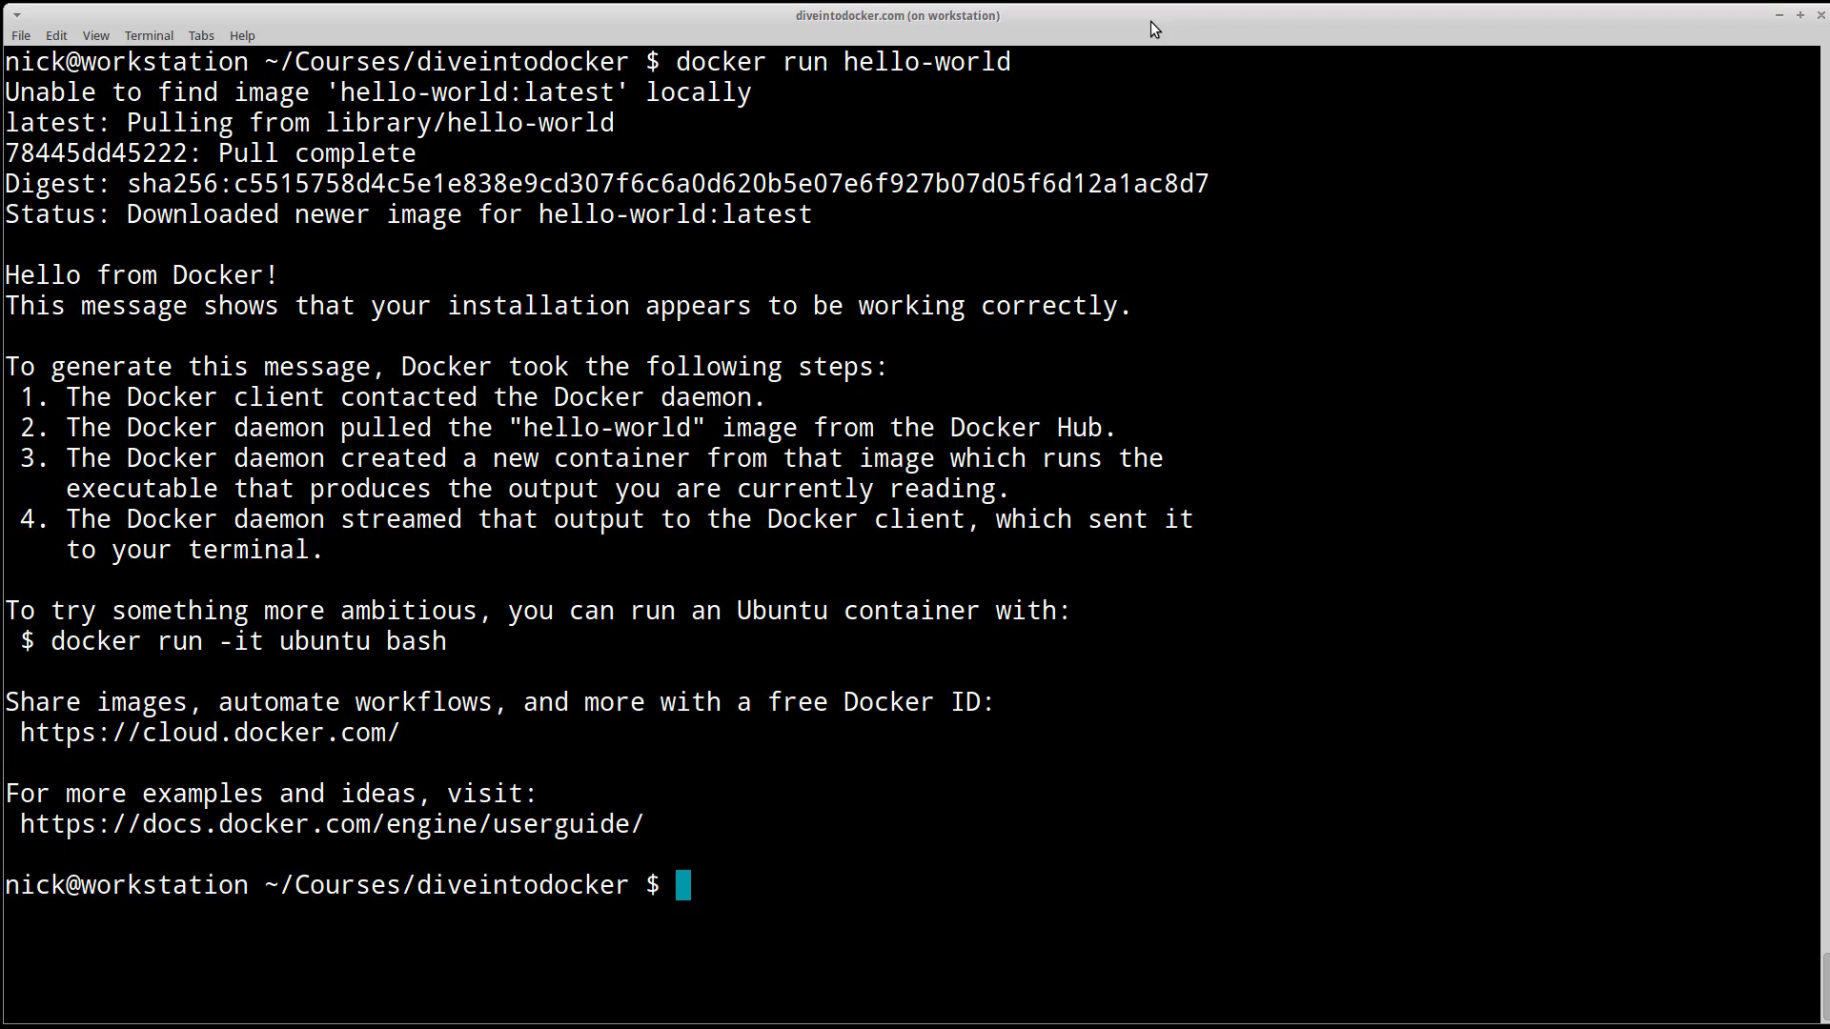
# Run 'docker run hello-world' again so the greeting prints without re-pulling the image
pyautogui.write('docker run hello-world')
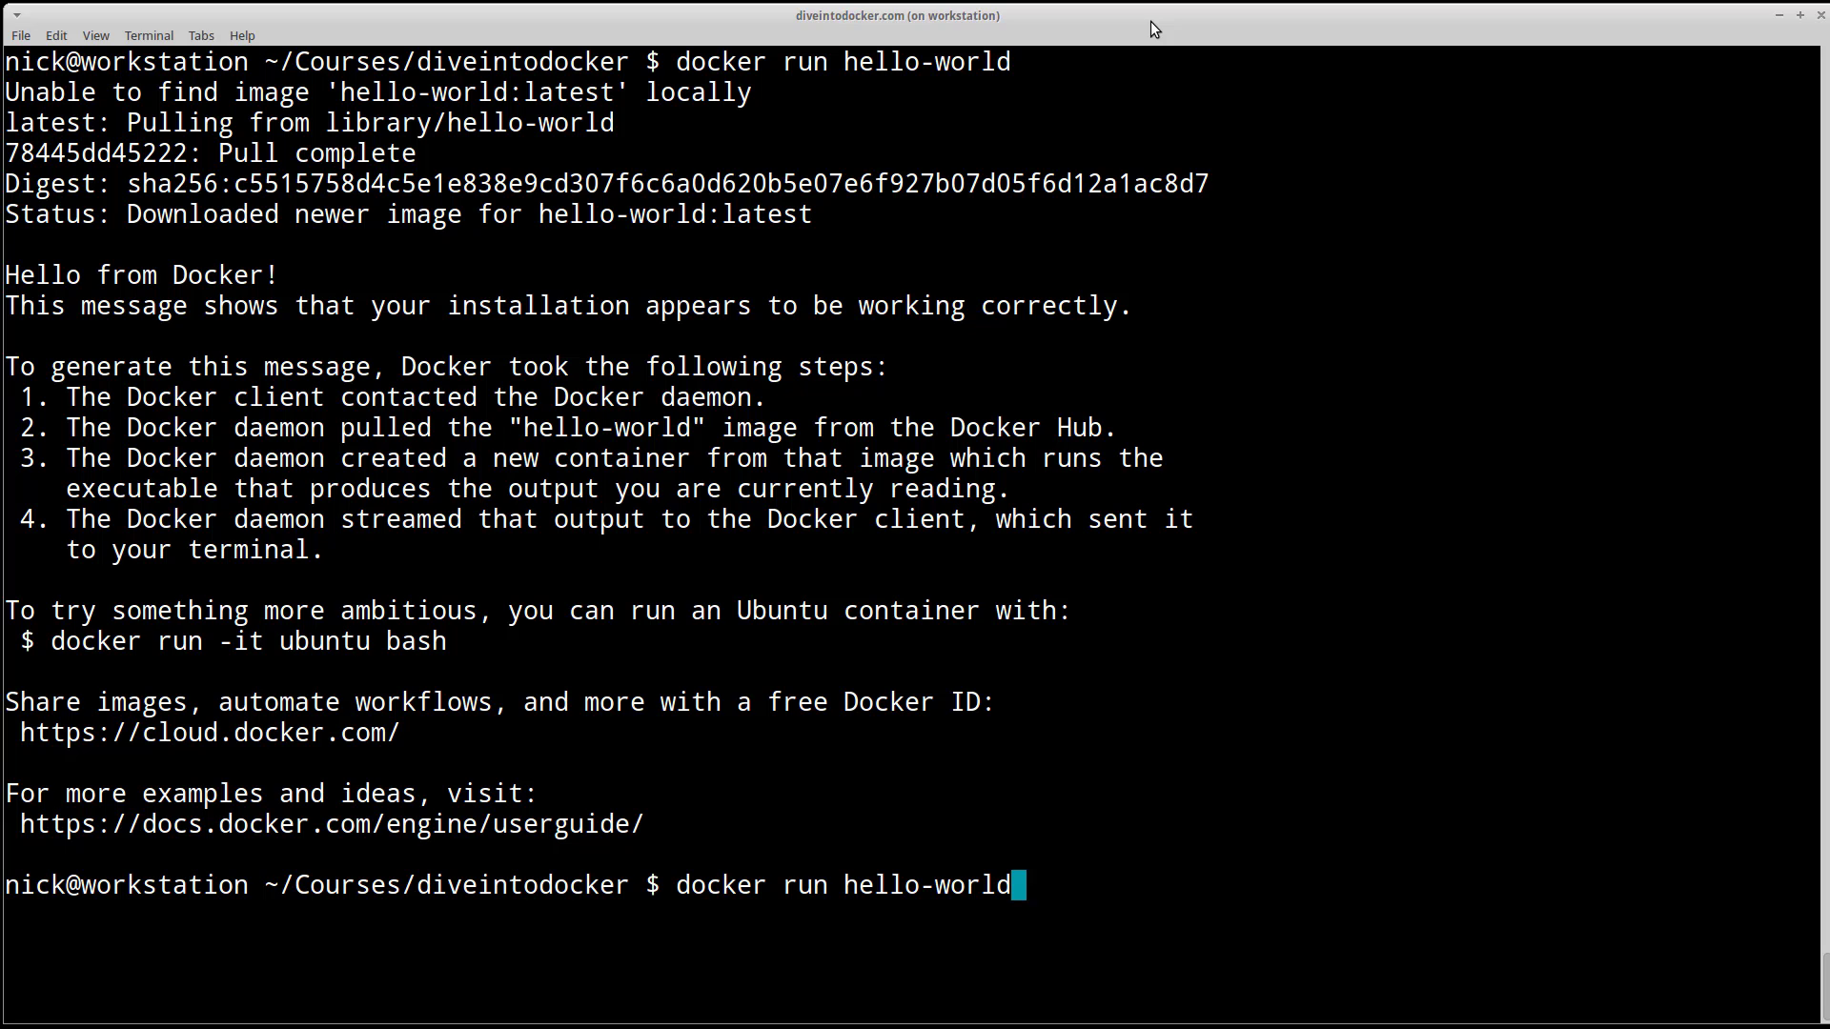
pyautogui.press('Return')
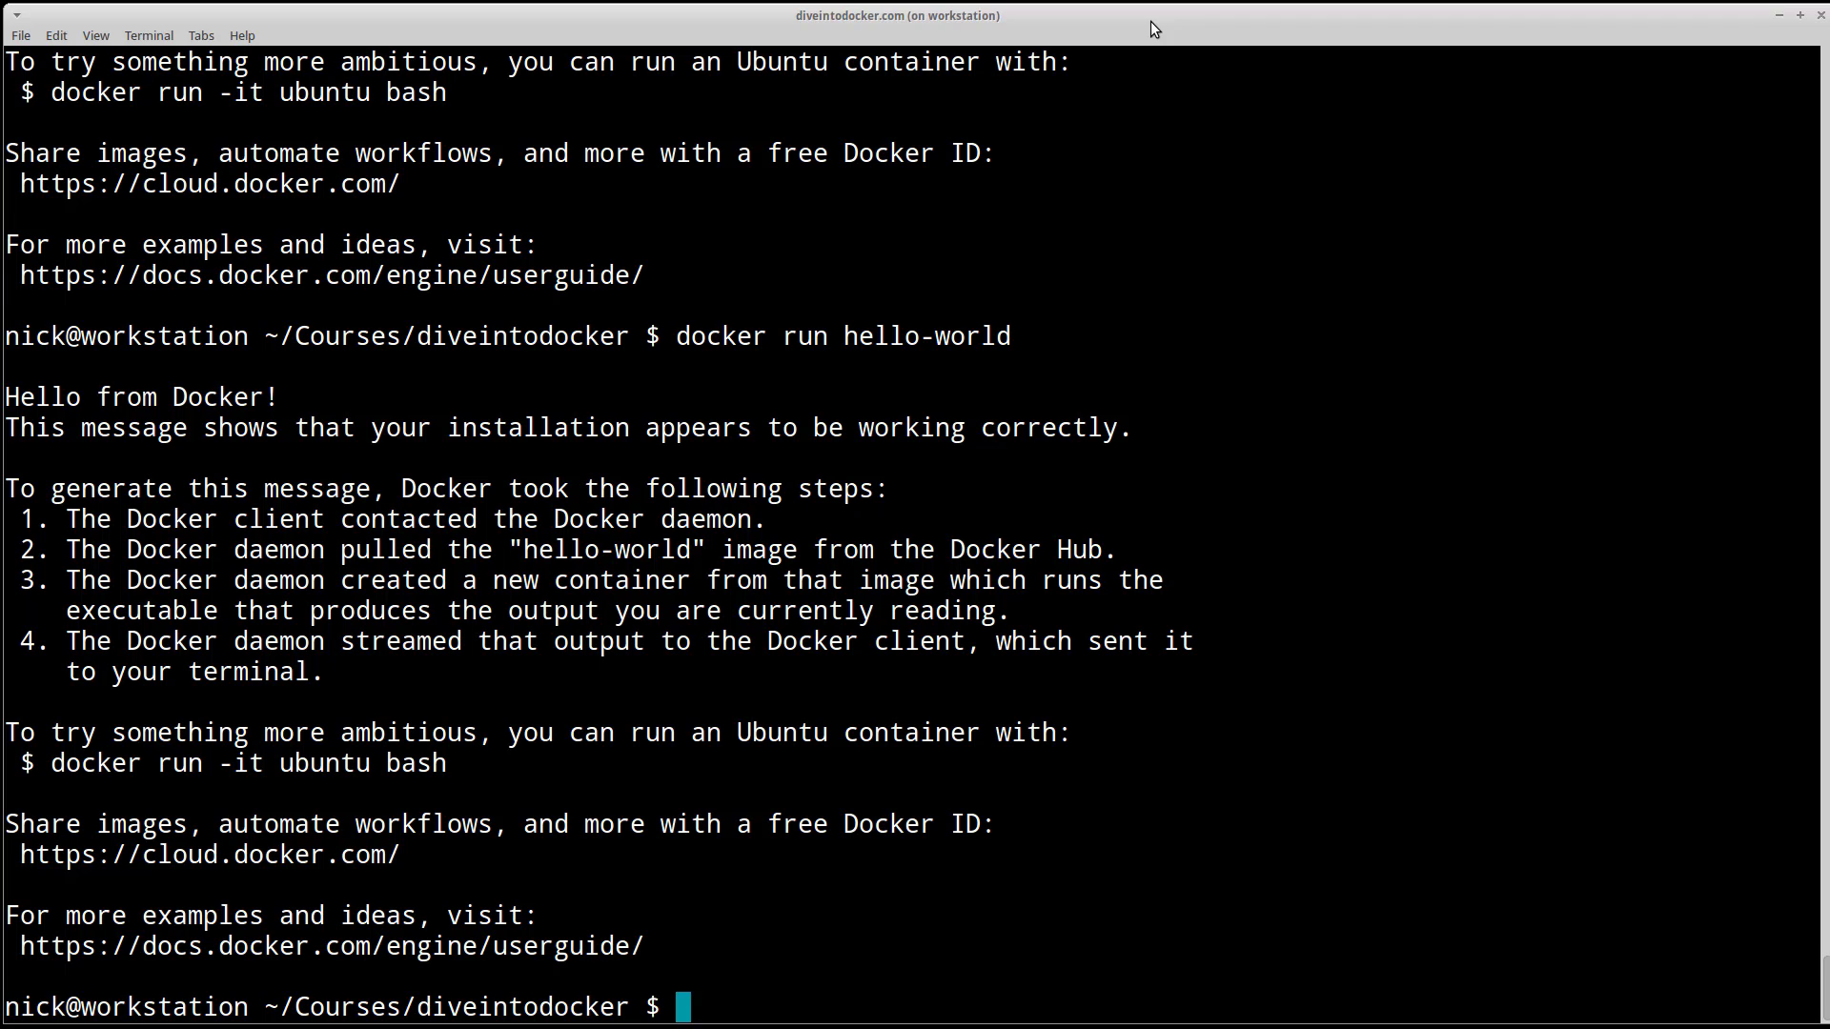
# Enter 'docker run -it alpine sh' at the prompt without executing it
pyautogui.write('docker run')
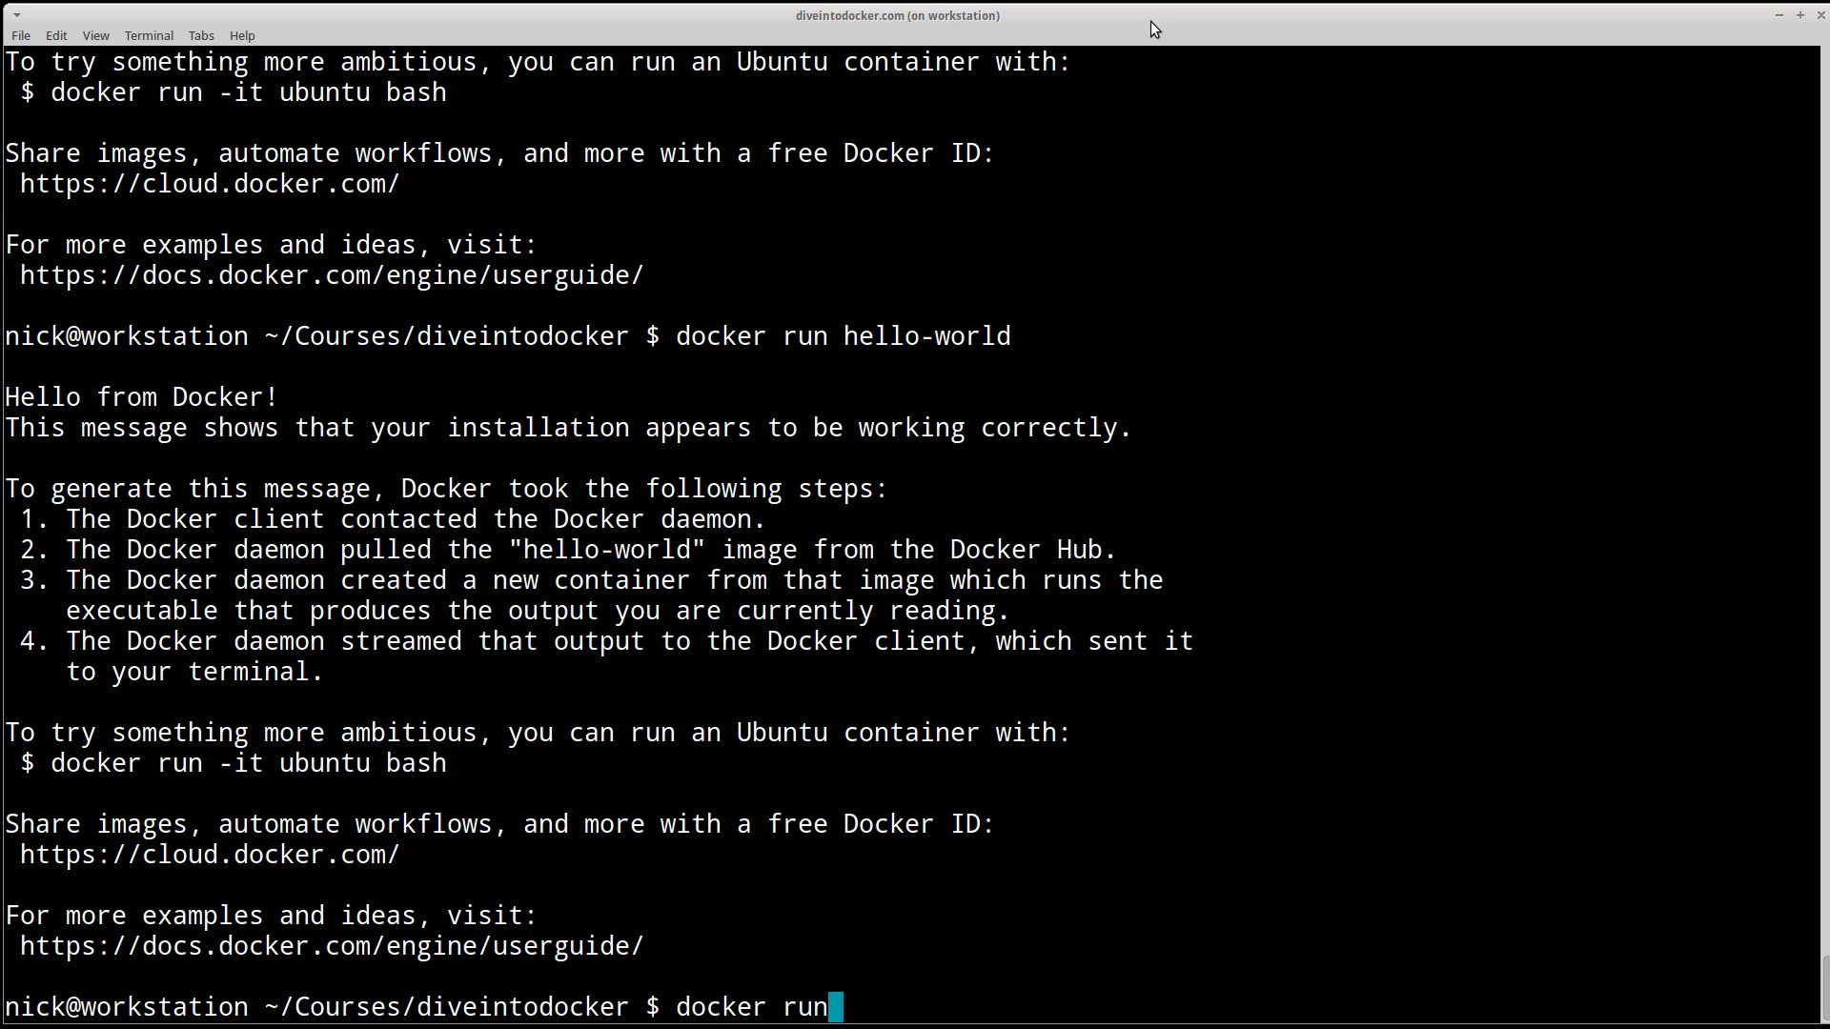
pyautogui.write('-it')
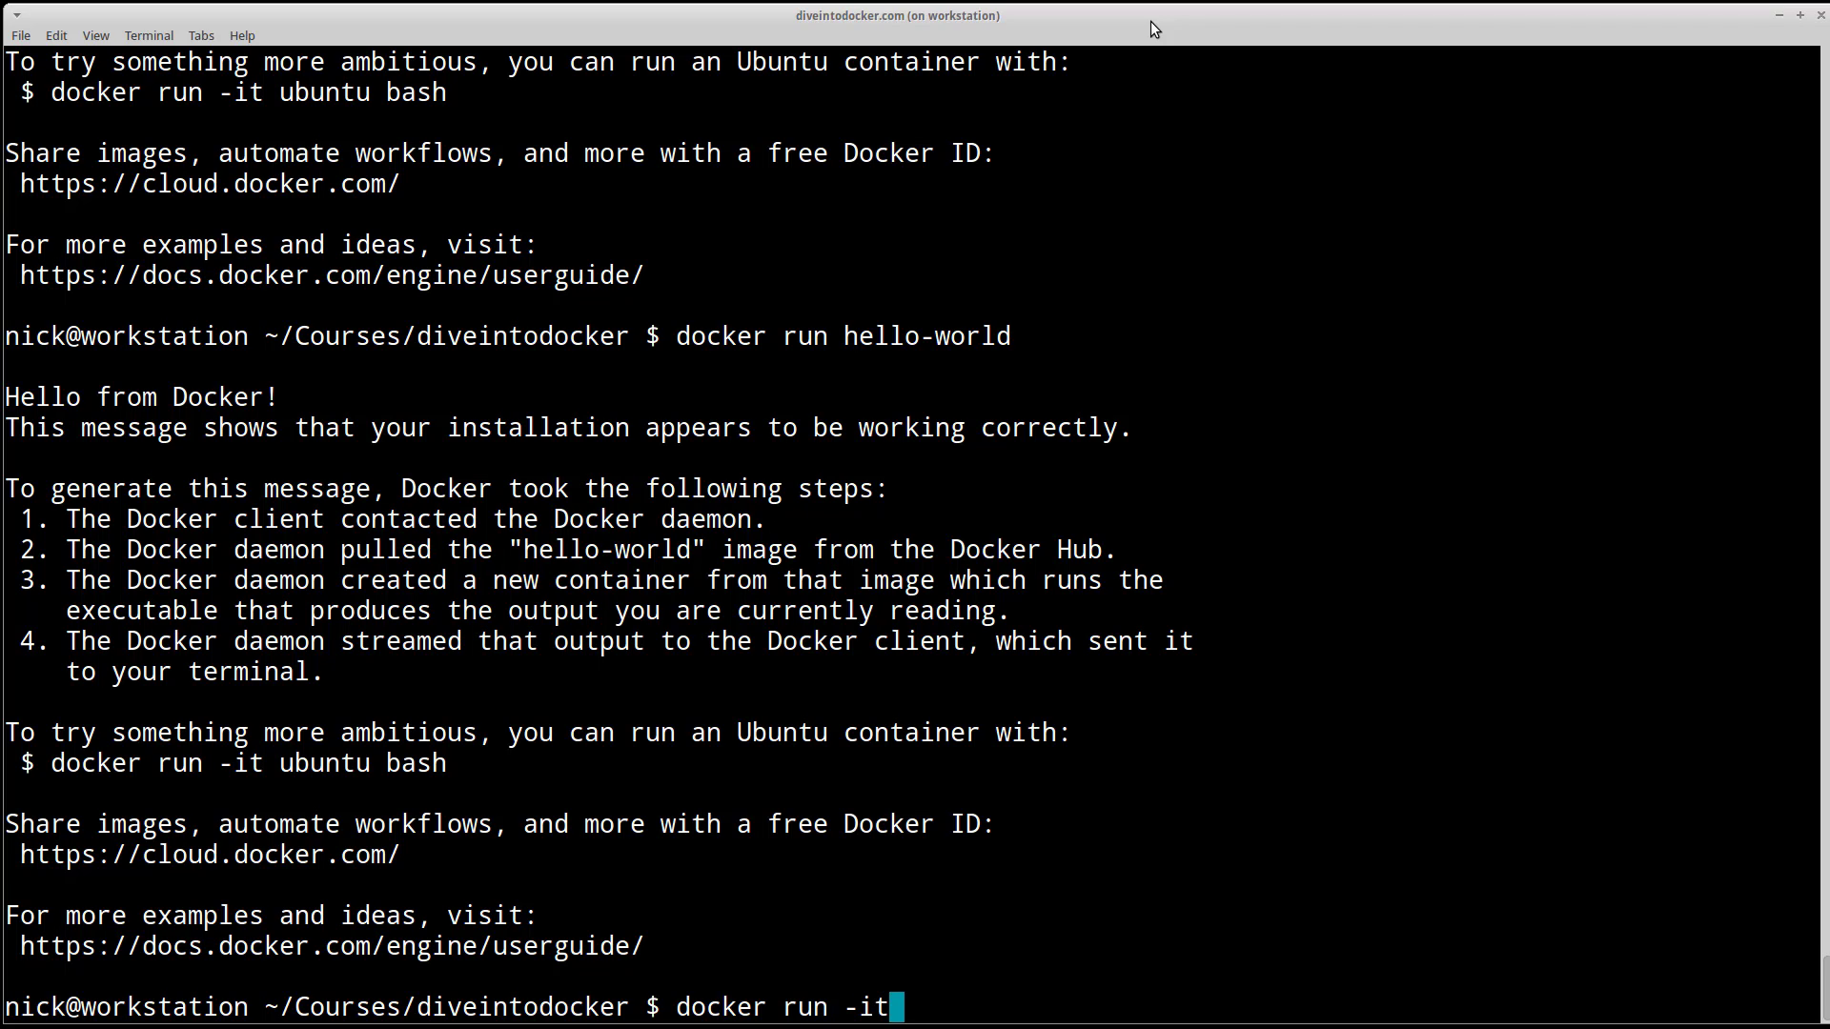
pyautogui.write('alpine')
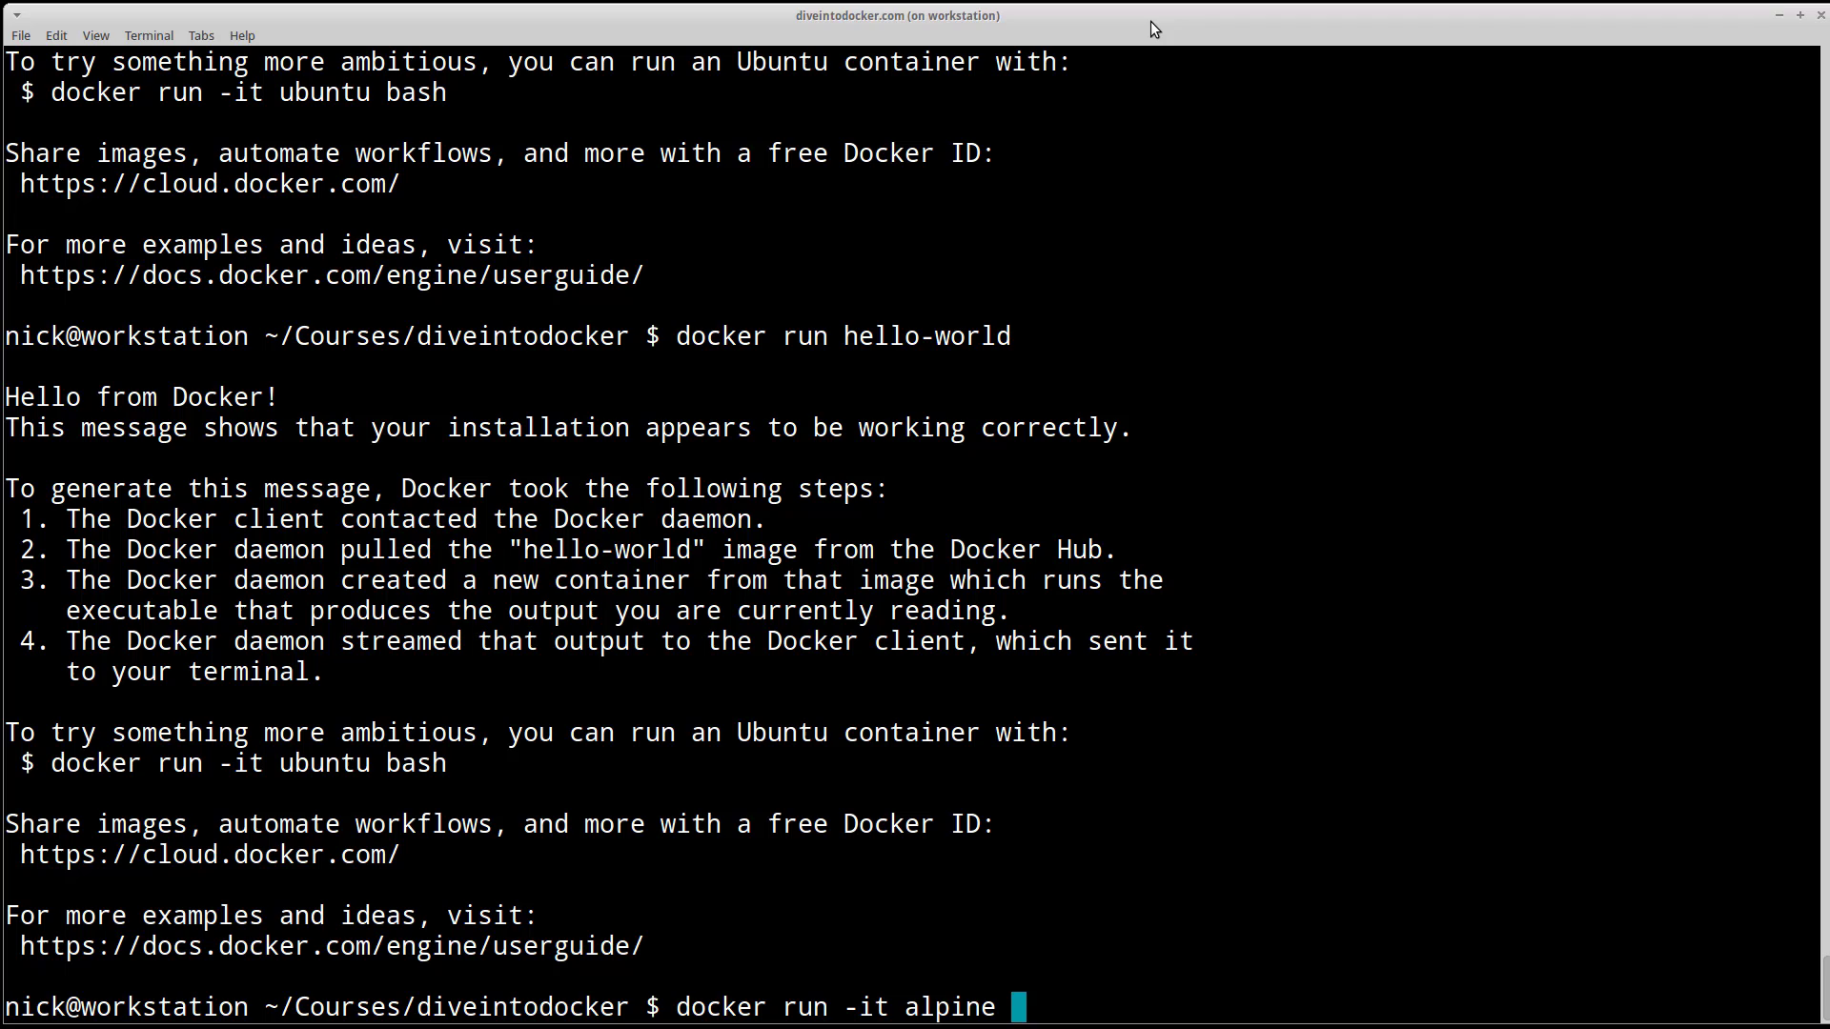
pyautogui.write('sh')
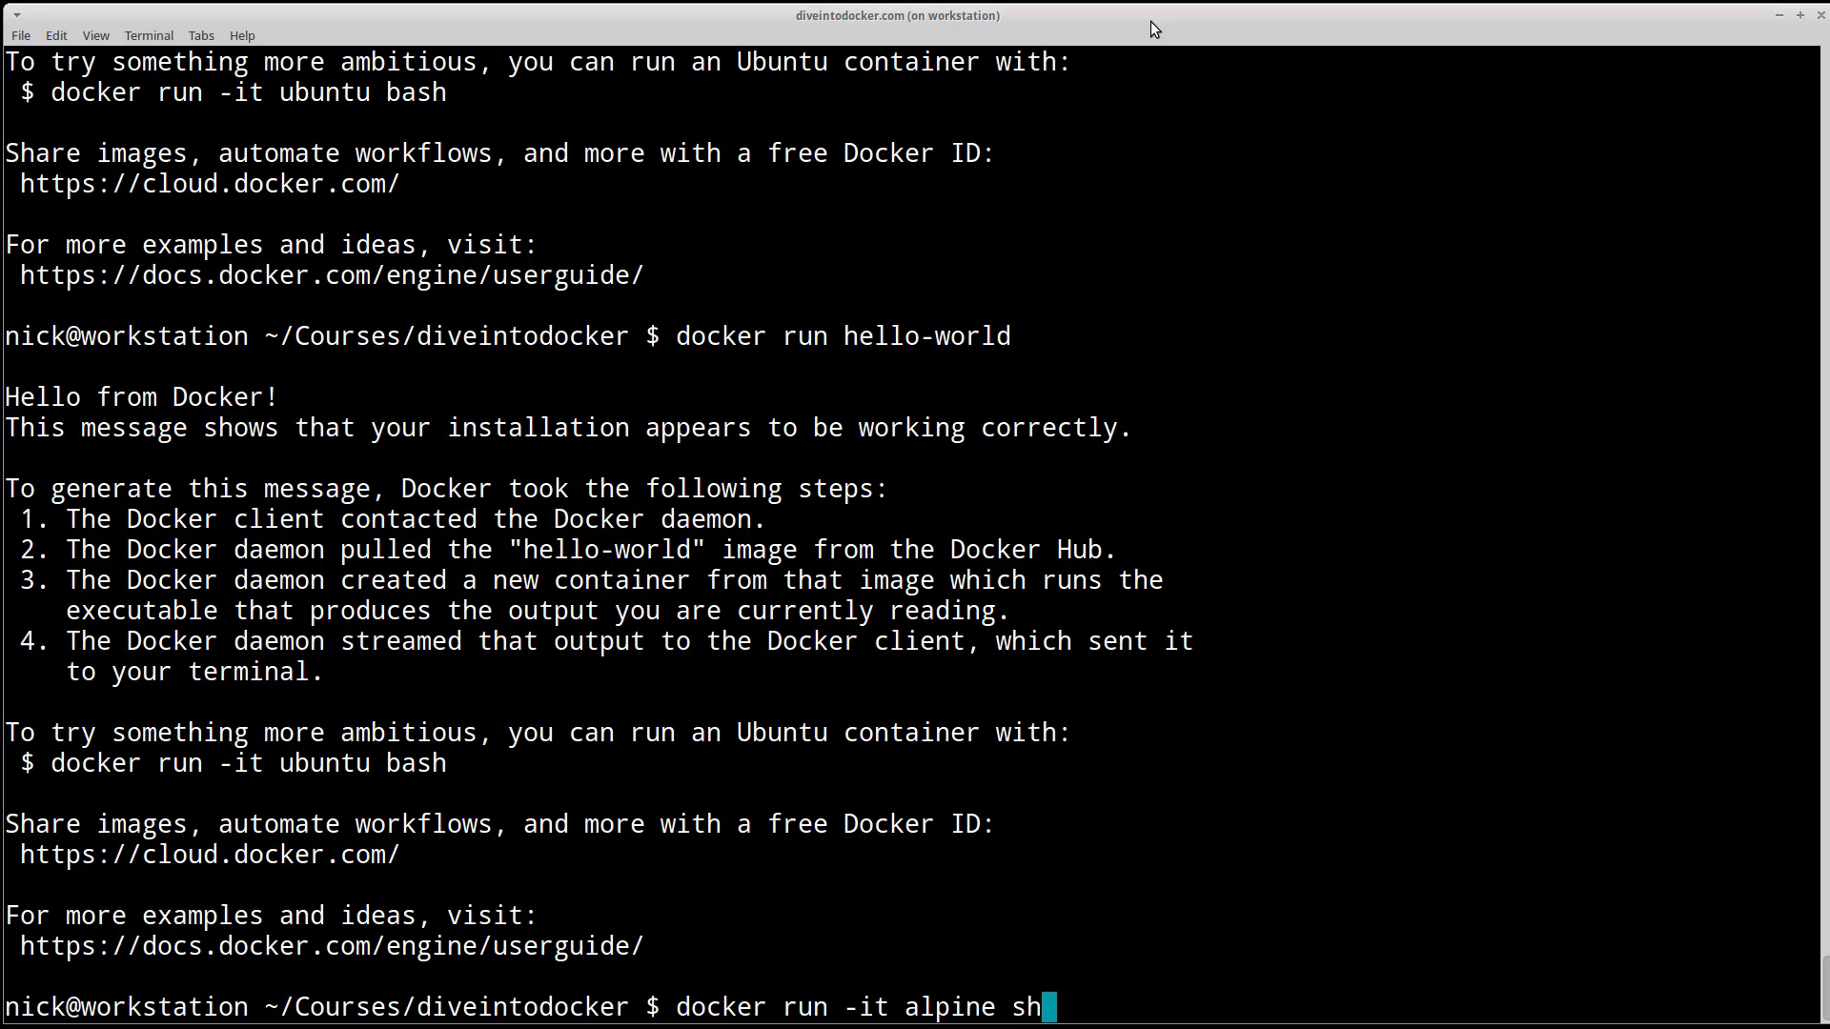